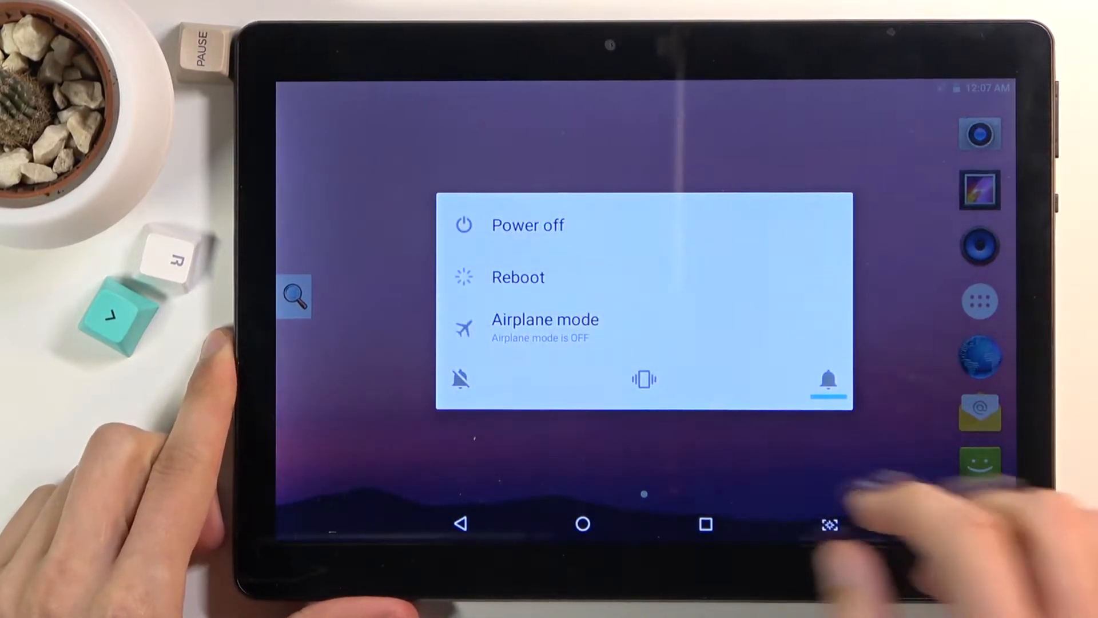
Step: Choose Power off from the power menu to begin shutting the tablet down
left_click(527, 226)
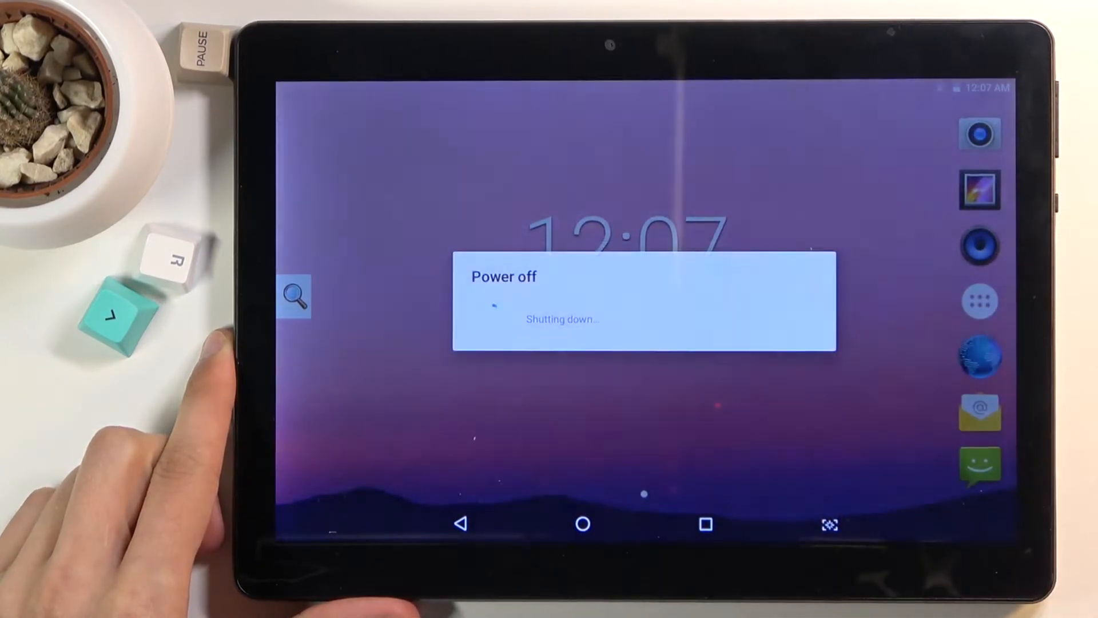